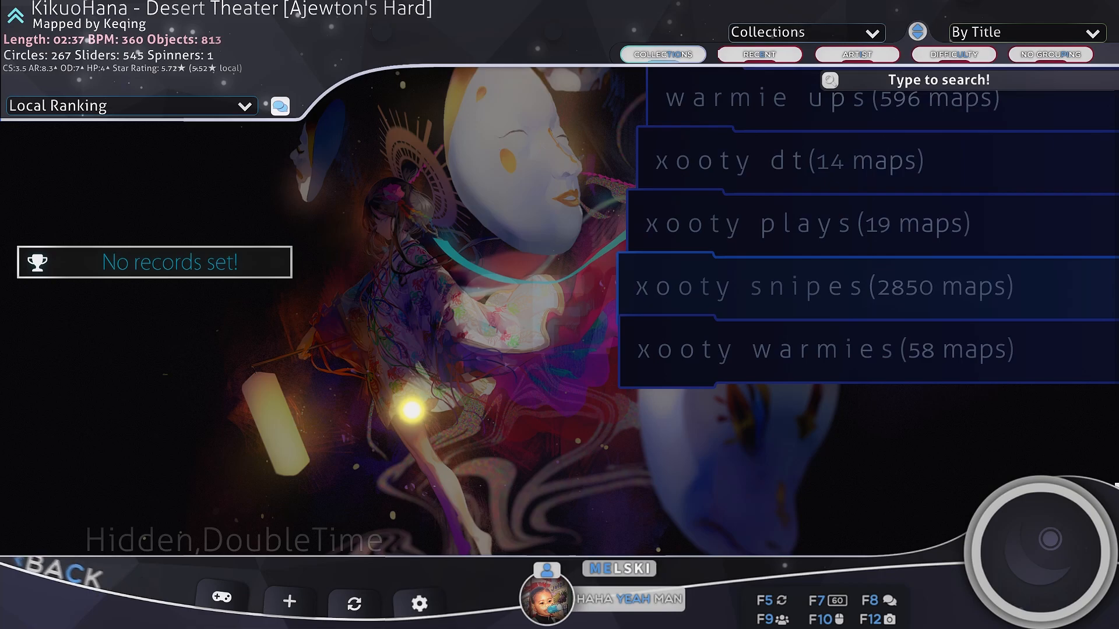
Open the 'fix ur acc' collection (116 maps) to list its ranked beatmaps
scroll(up, 3)
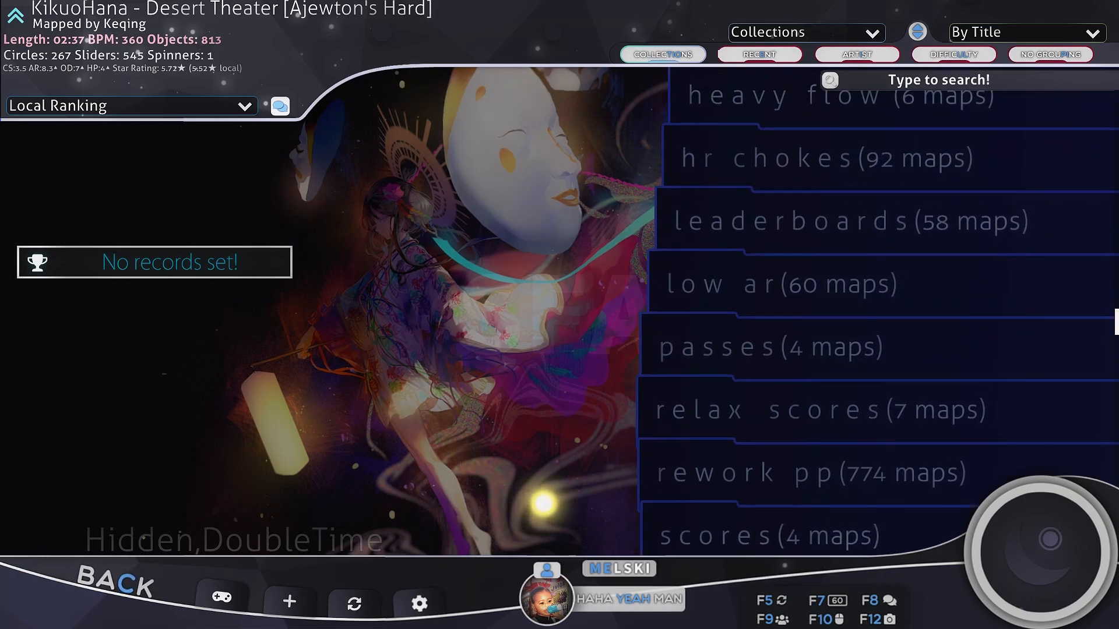
click(785, 292)
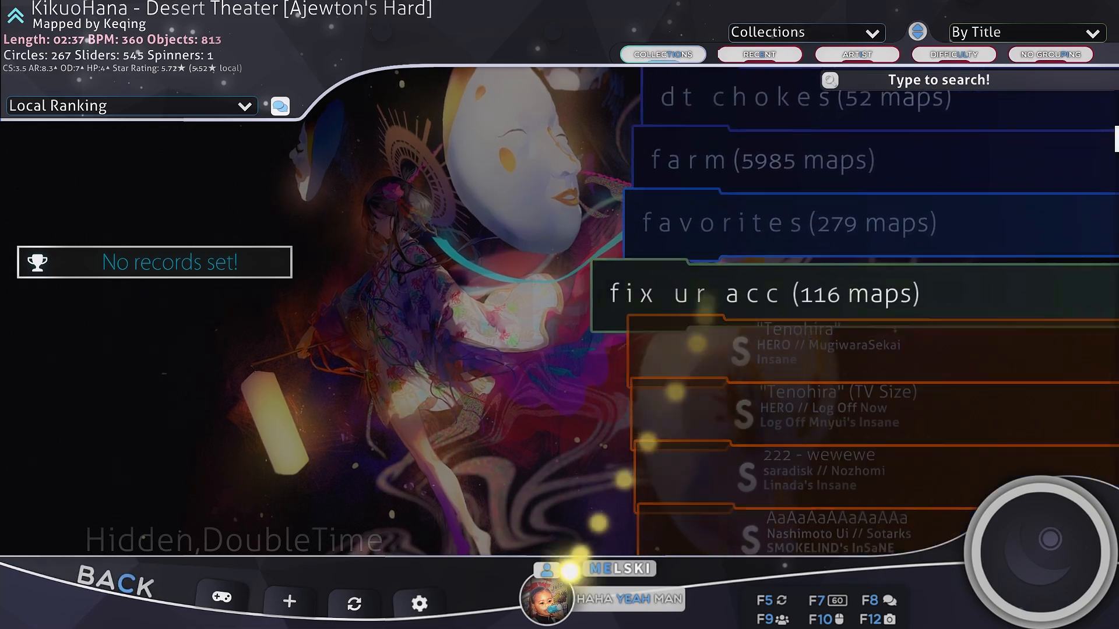